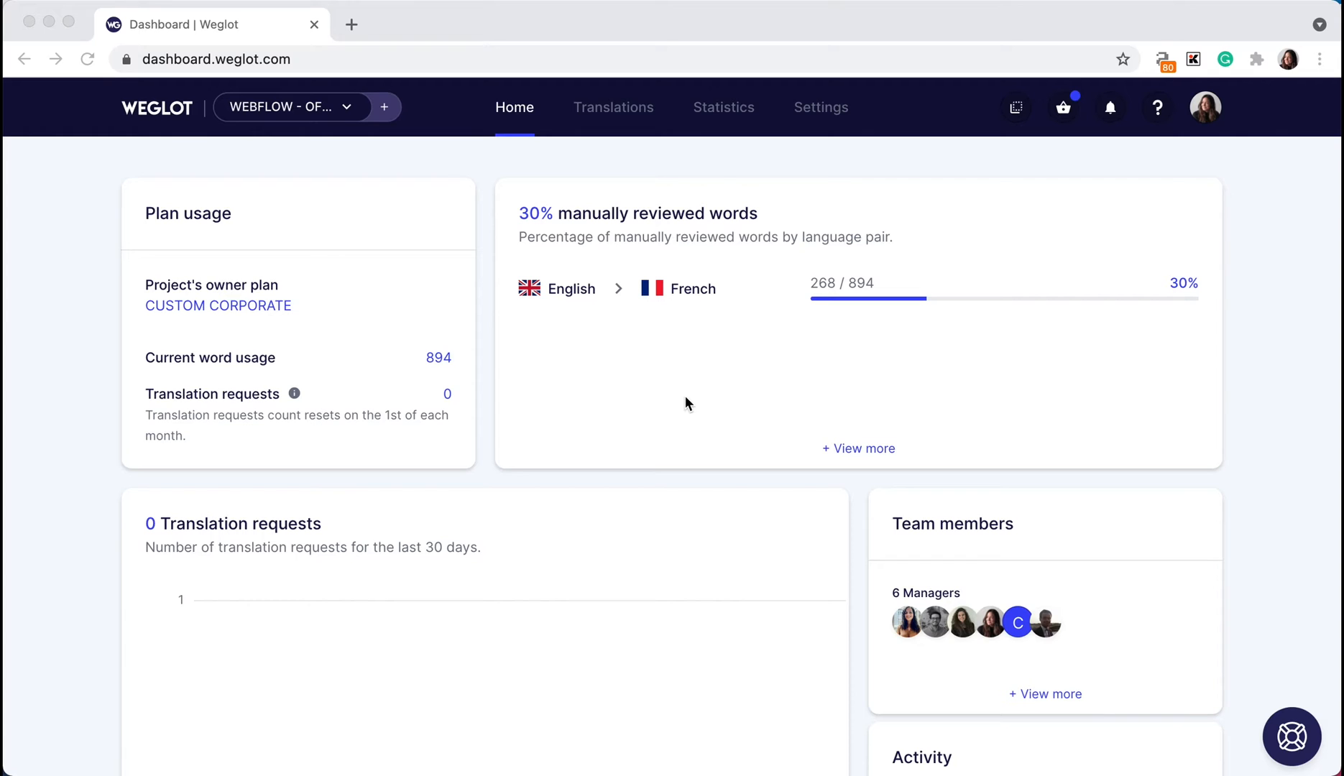
# - Enter the English > French language pair to list its translations
pyautogui.click(693, 289)
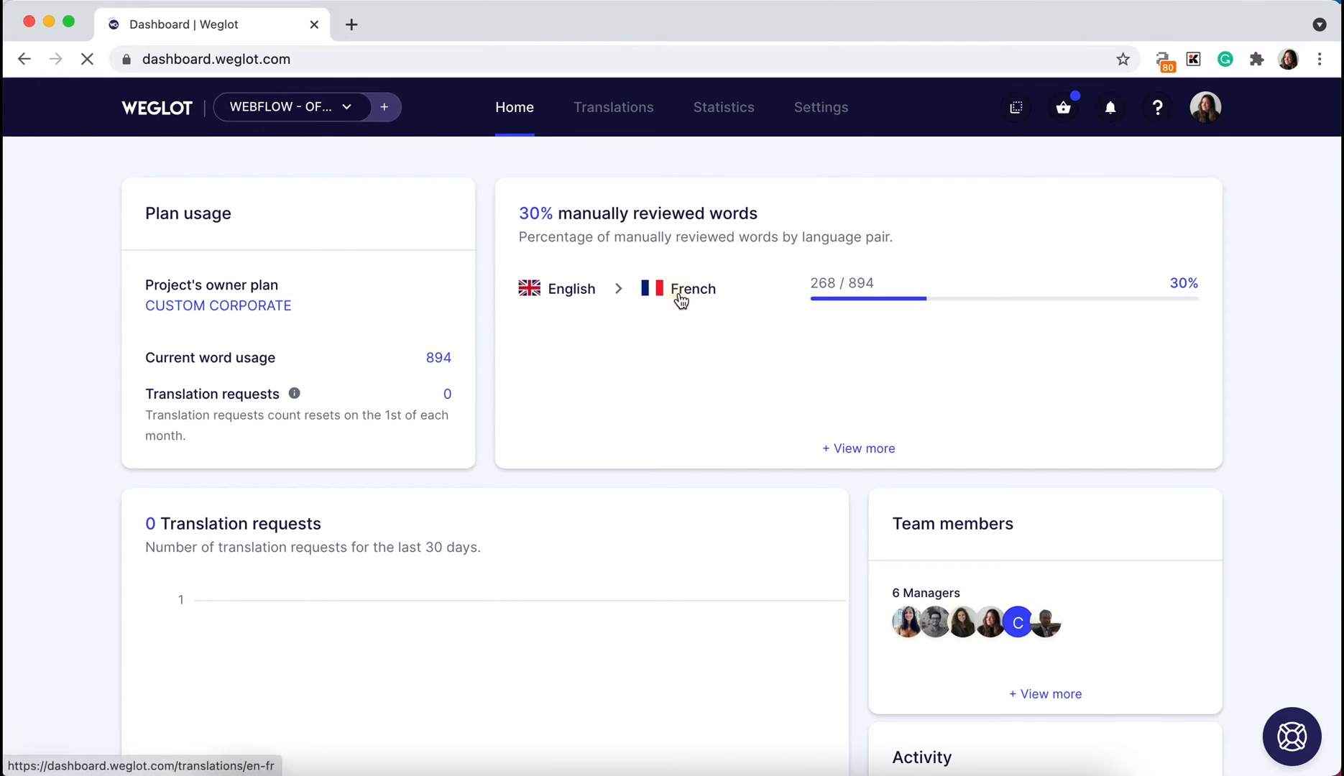
pyautogui.click(693, 289)
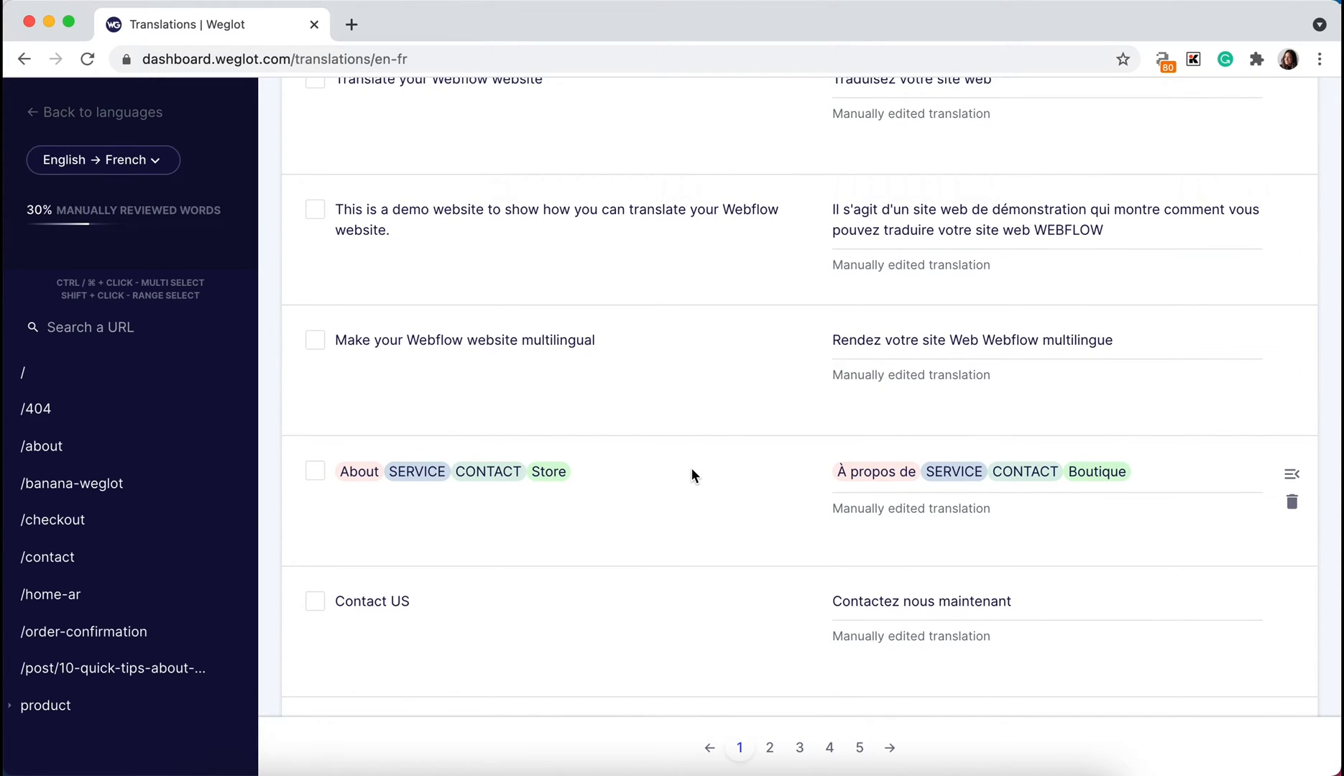
pyautogui.moveTo(548, 472)
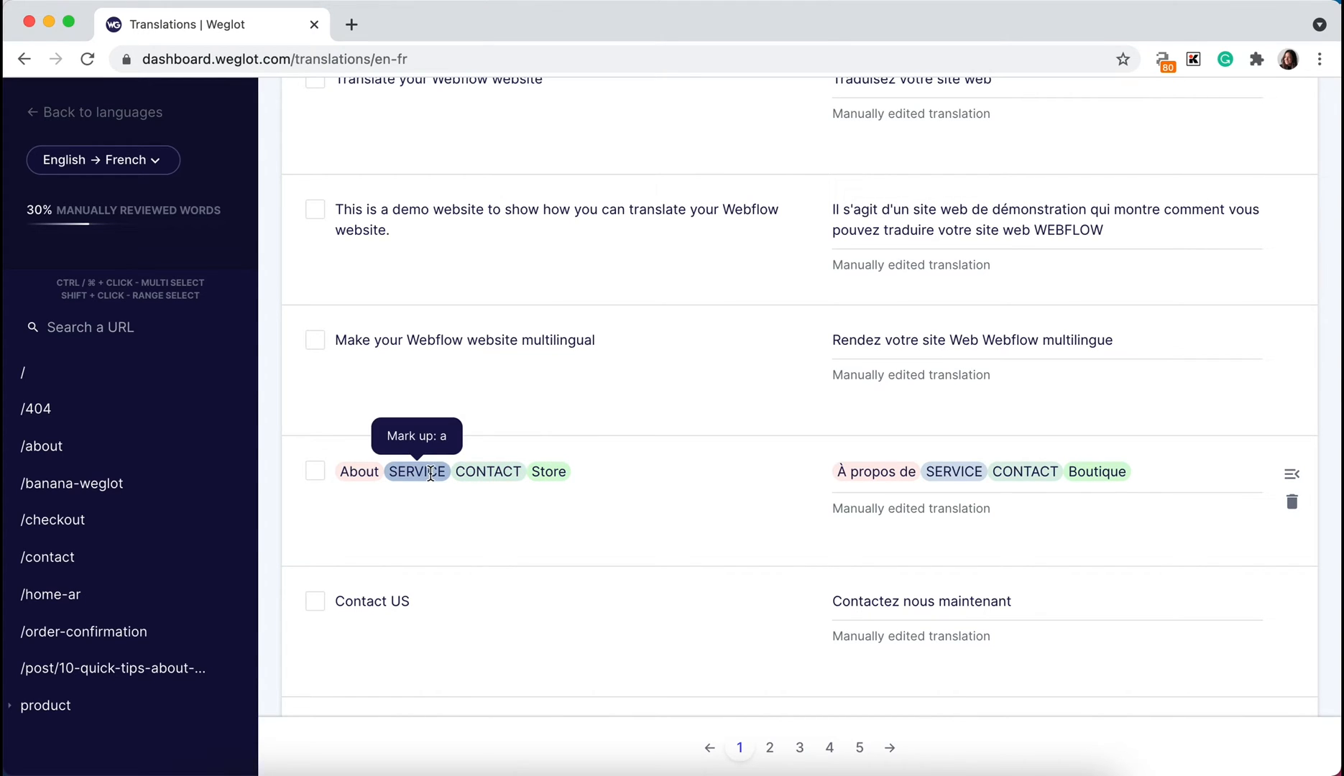
pyautogui.moveTo(402, 472)
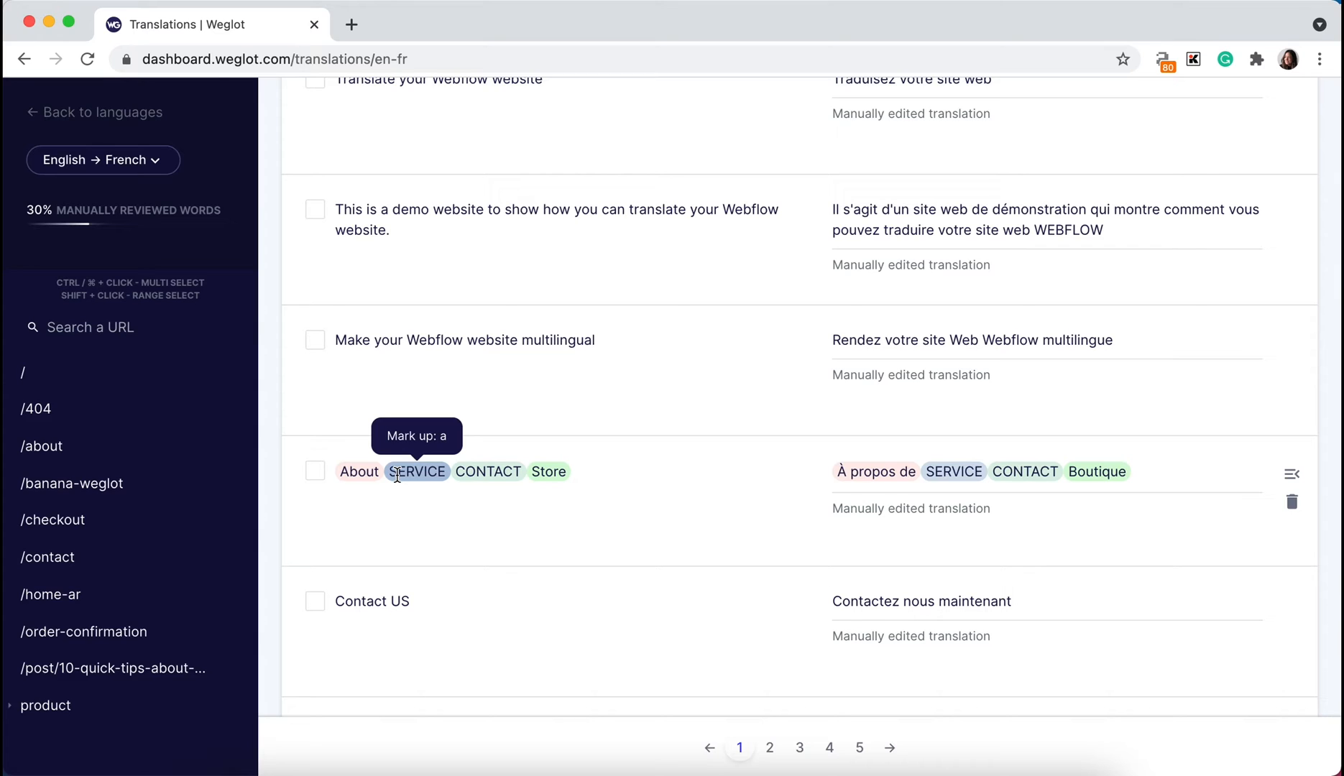
pyautogui.moveTo(586, 495)
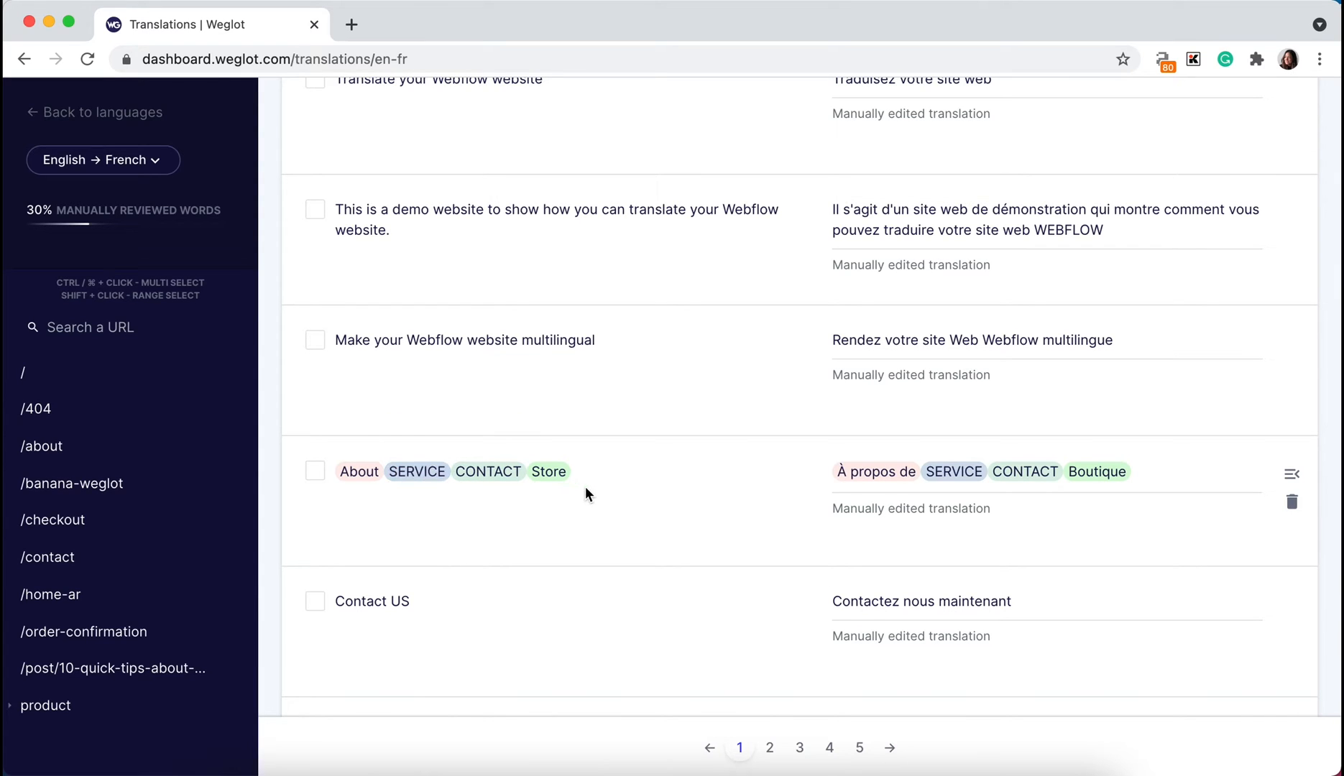
pyautogui.moveTo(695, 506)
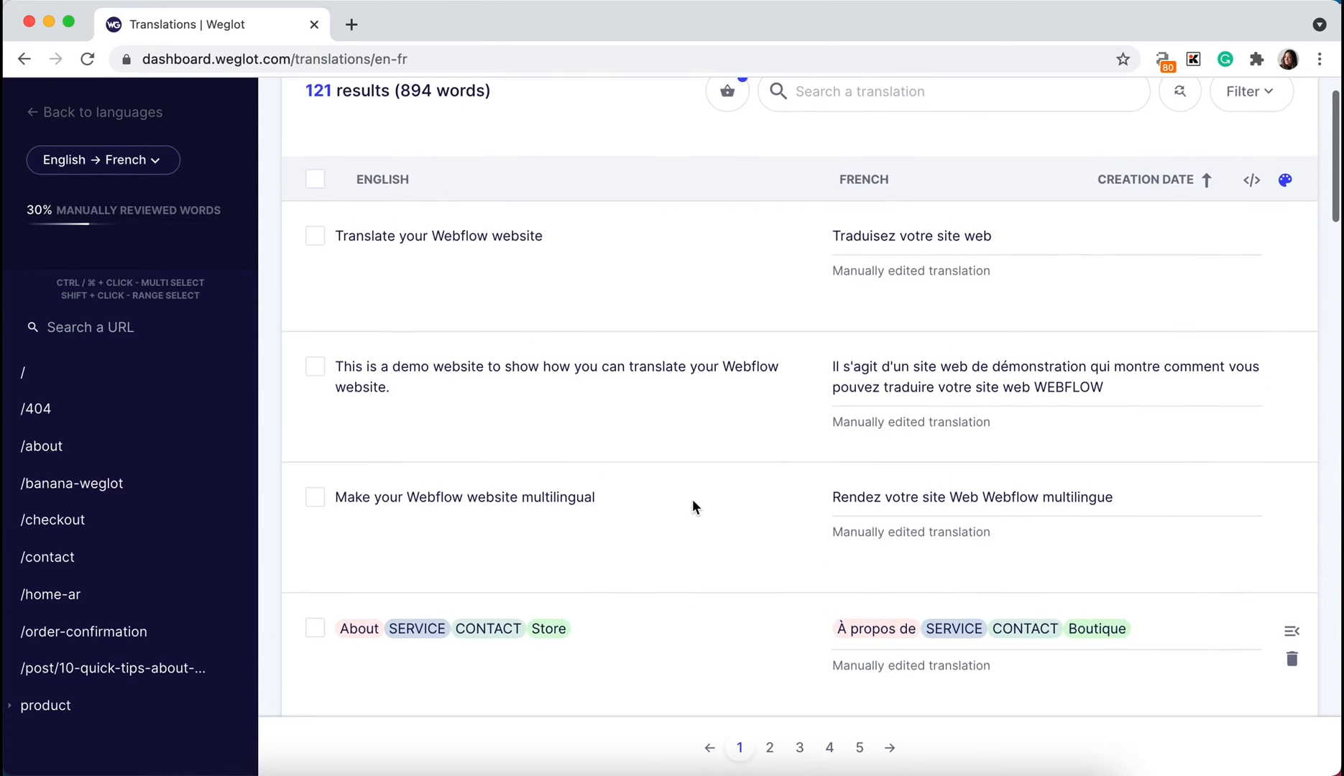
pyautogui.moveTo(1285, 181)
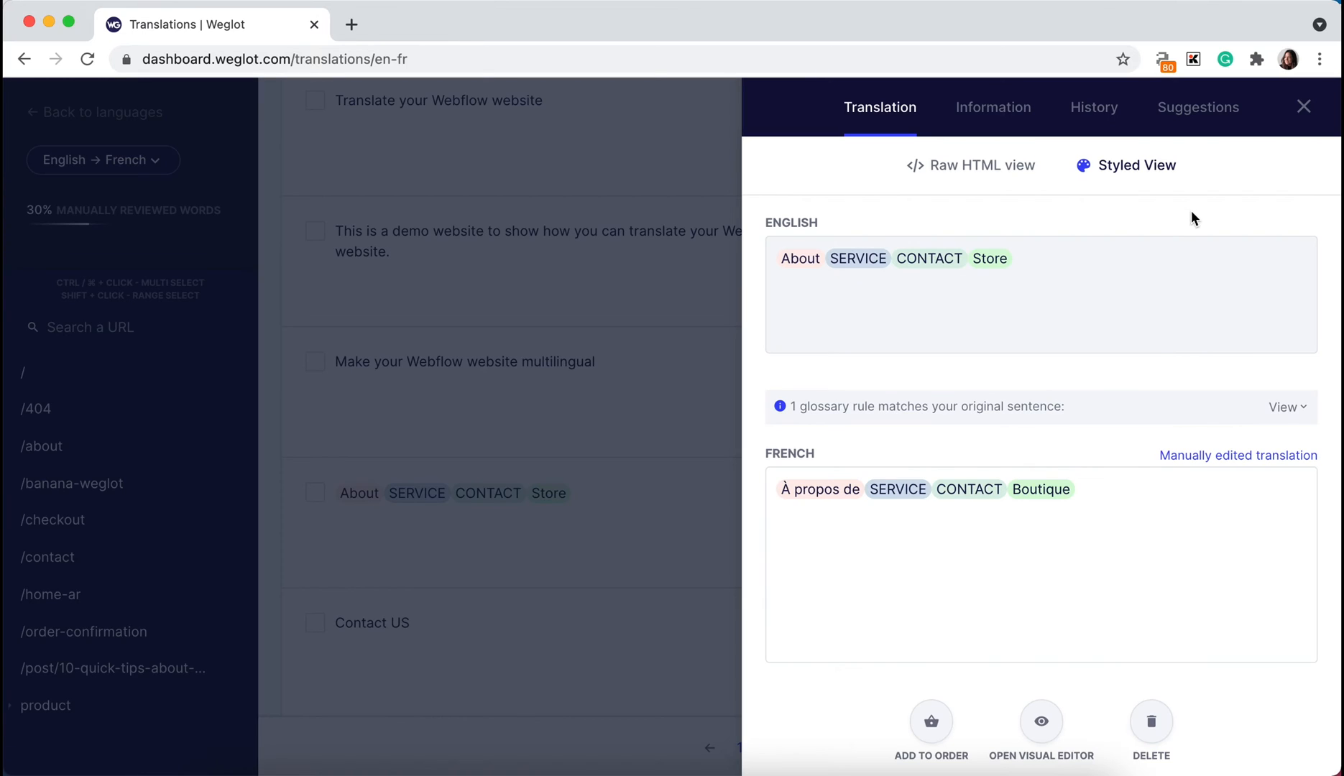
pyautogui.moveTo(1149, 167)
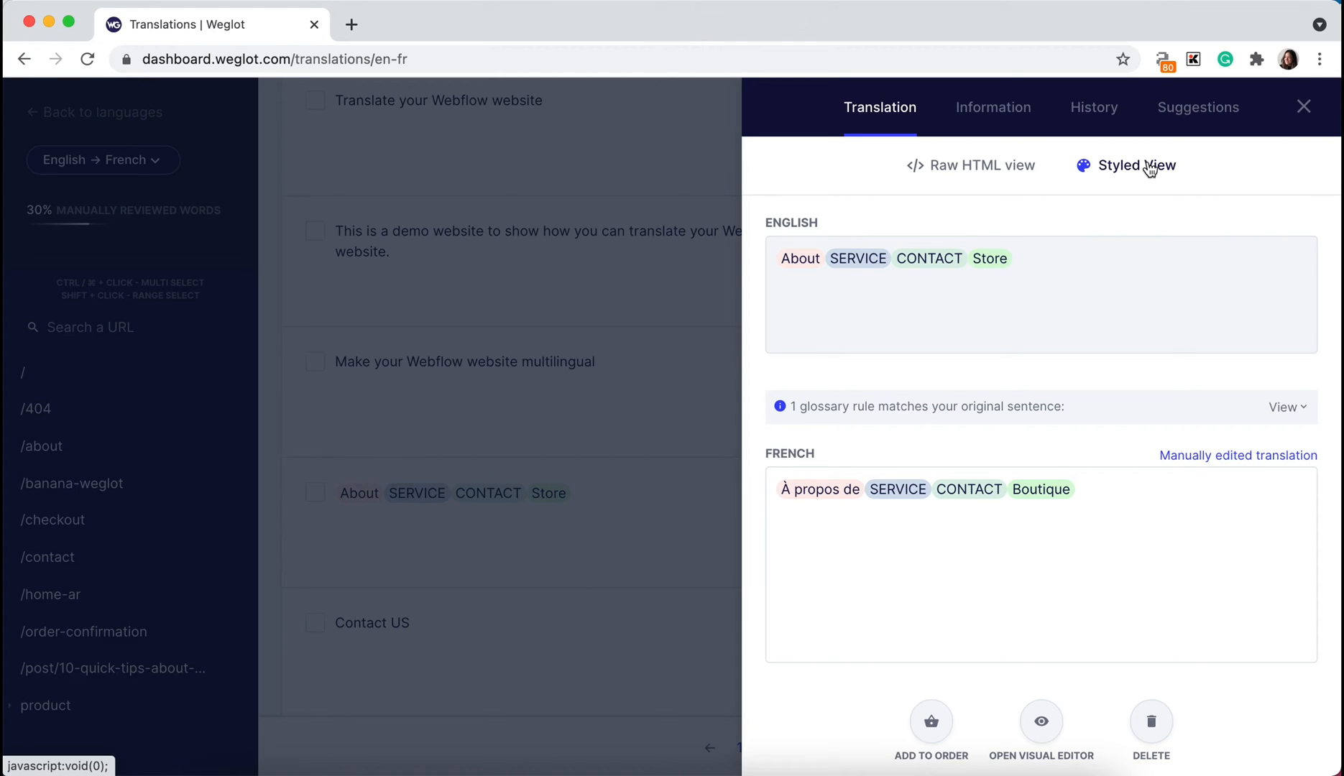
# - Show the About SERVICE CONTACT Store sentence with styled markup tags
pyautogui.click(1303, 107)
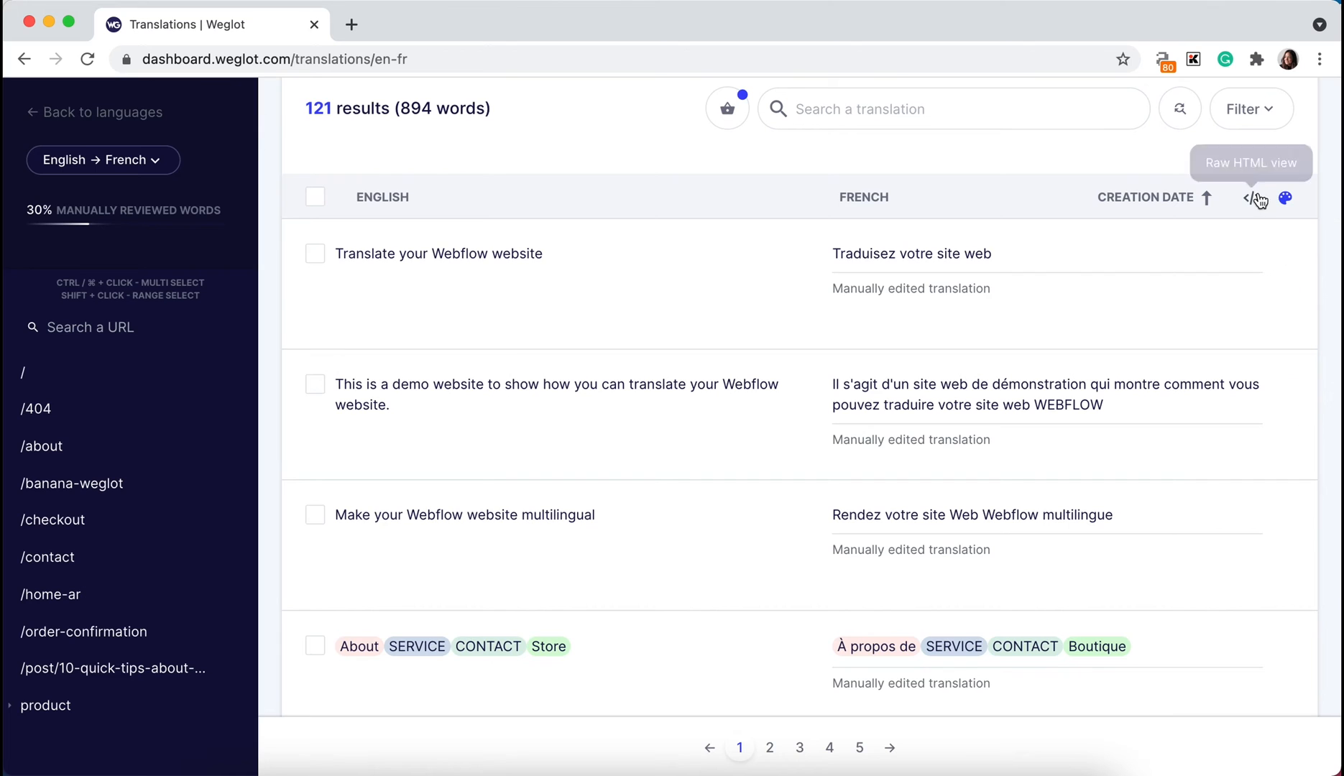
# - Switch the translations list to Raw HTML view instead of styled tags
pyautogui.click(1251, 198)
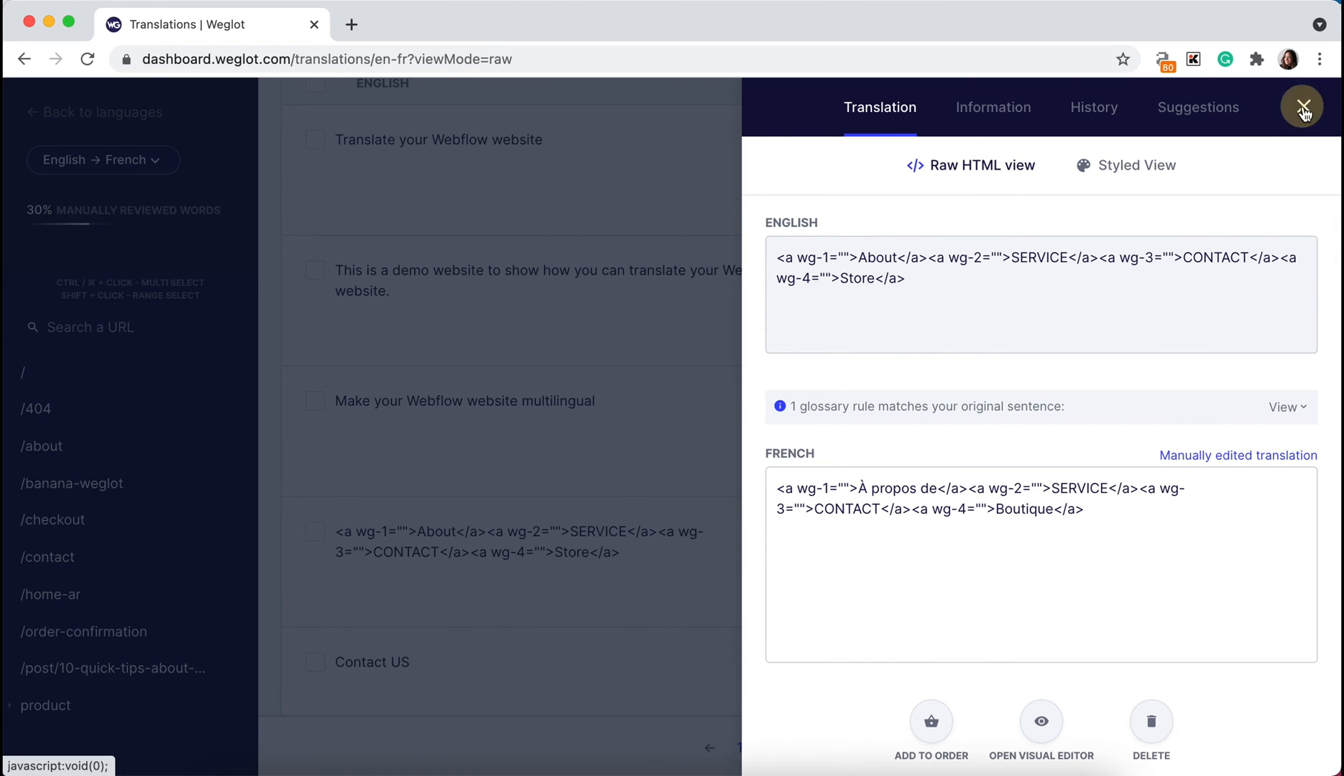
# - Close the translation details panel, leaving the list in raw HTML markup
pyautogui.click(1303, 106)
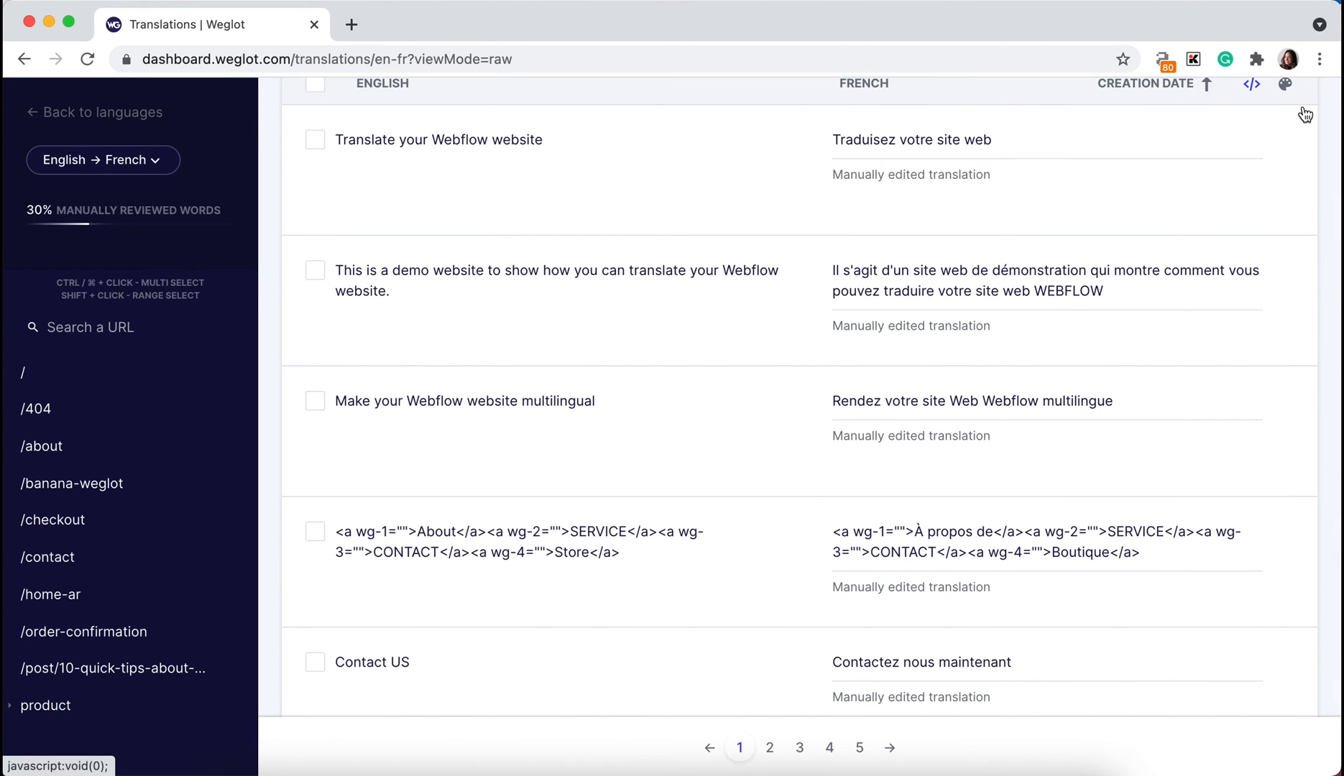